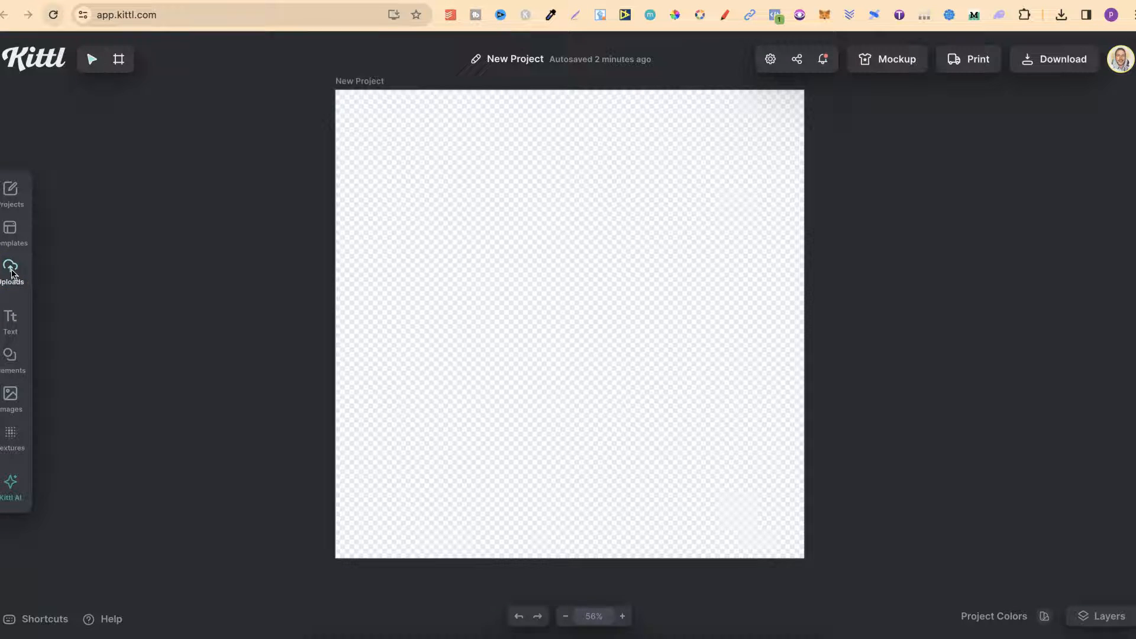
# Open Uploads in the sidebar and show its Folders list, including AI Generated.
pyautogui.click(10, 268)
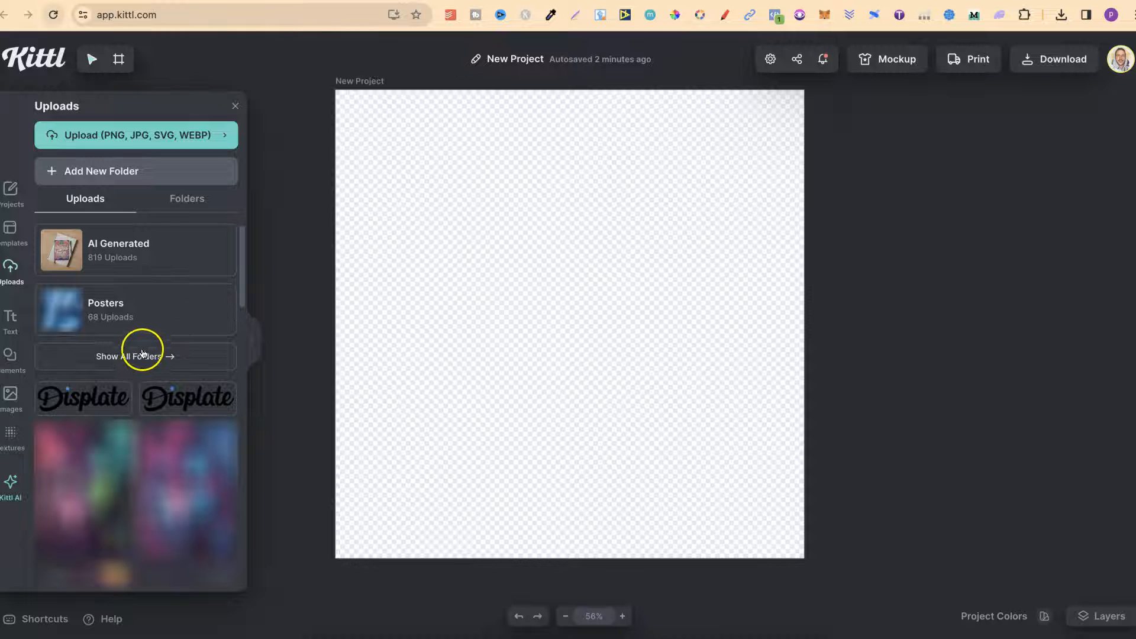
pyautogui.moveTo(186, 199)
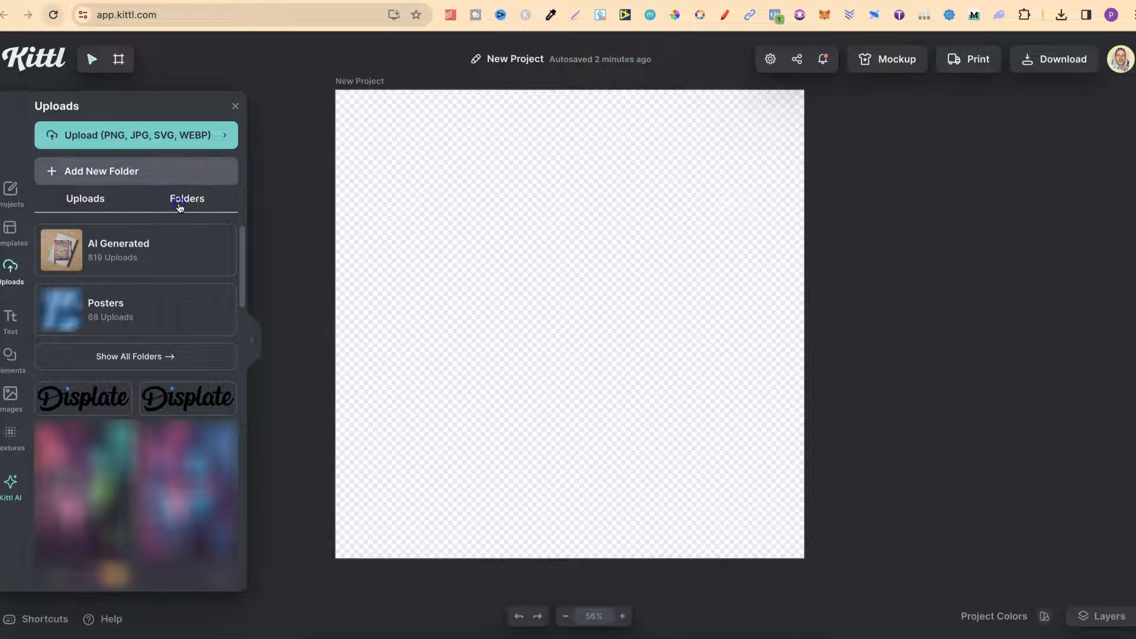
pyautogui.click(187, 199)
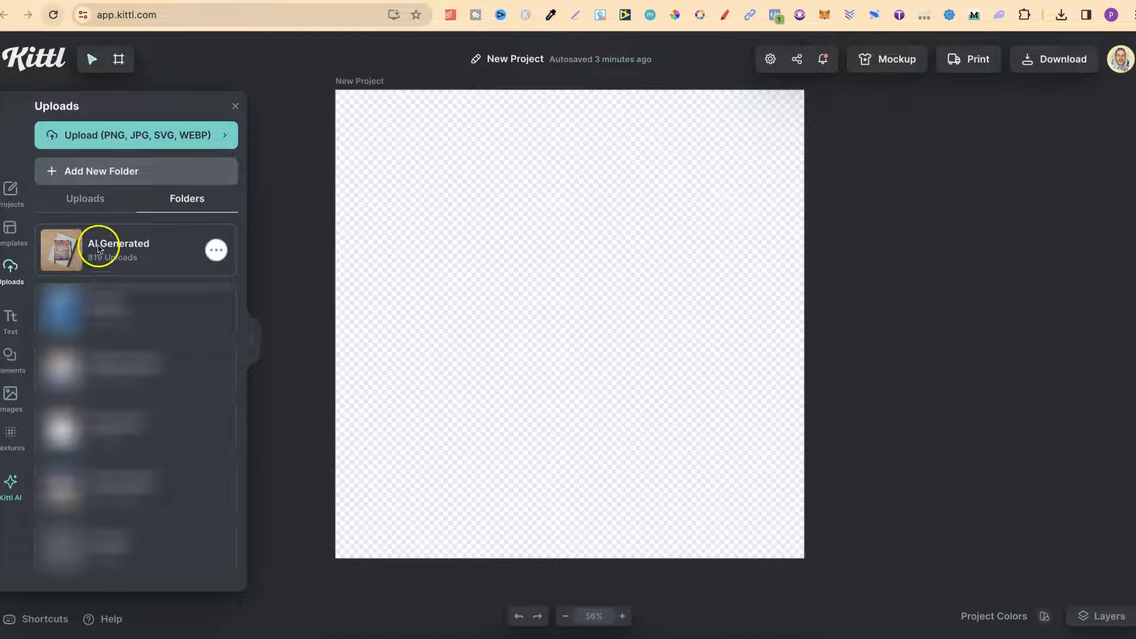
# Enter the AI Generated folder and open the frog-on-a-book image's options menu.
pyautogui.click(115, 250)
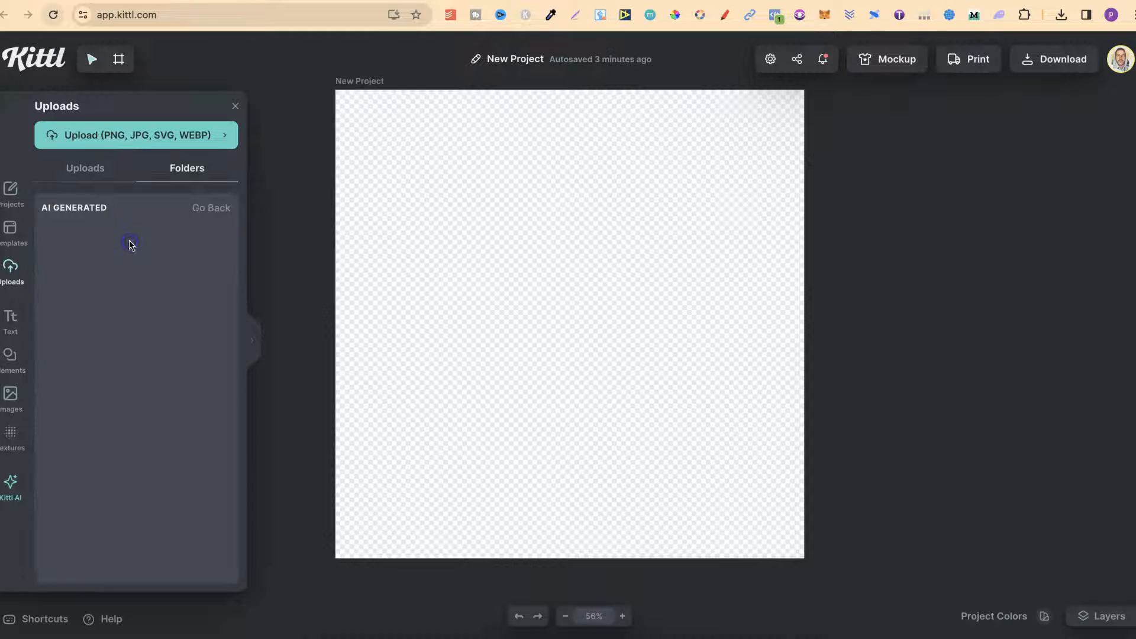
pyautogui.click(129, 243)
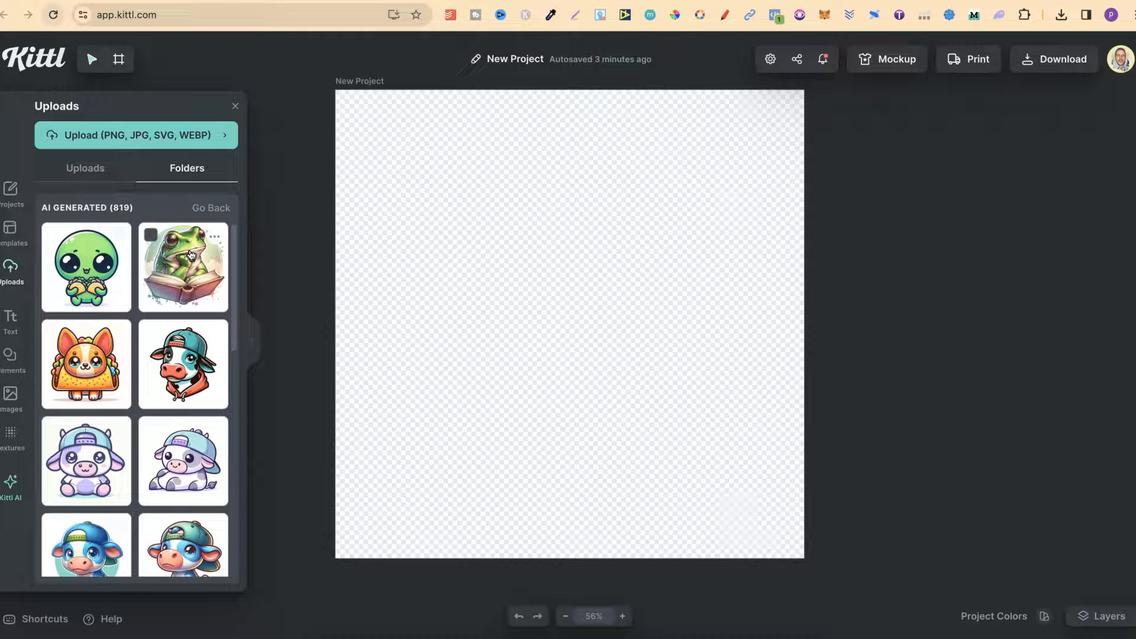
pyautogui.click(214, 236)
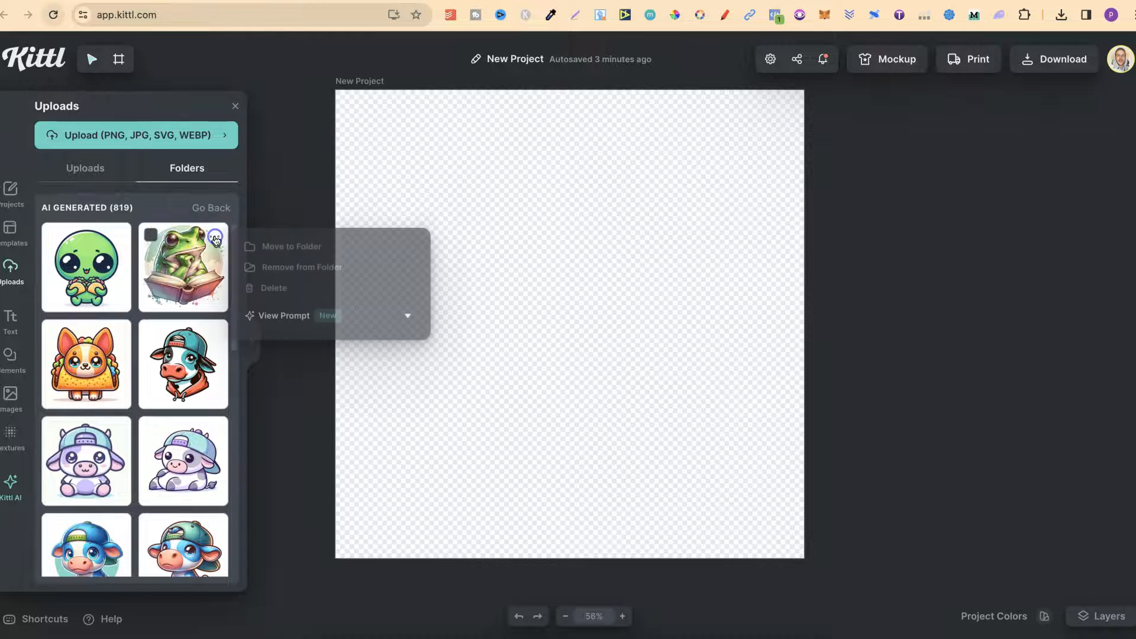
pyautogui.moveTo(300, 267)
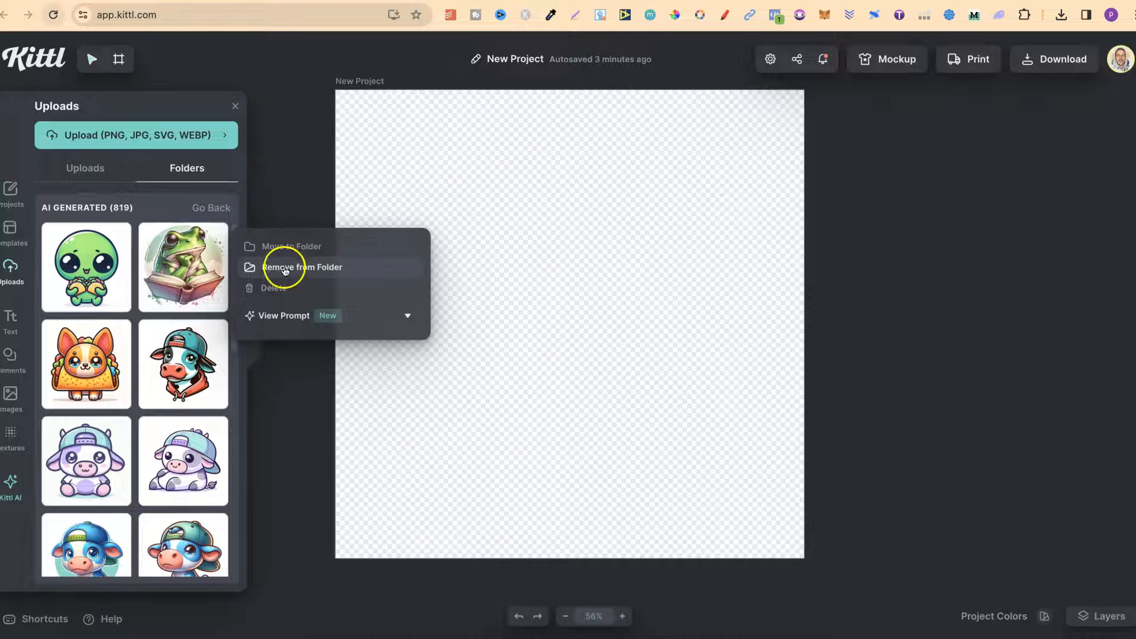
# View the frog image's watercolor prompt and load it into the AI generator.
pyautogui.click(284, 315)
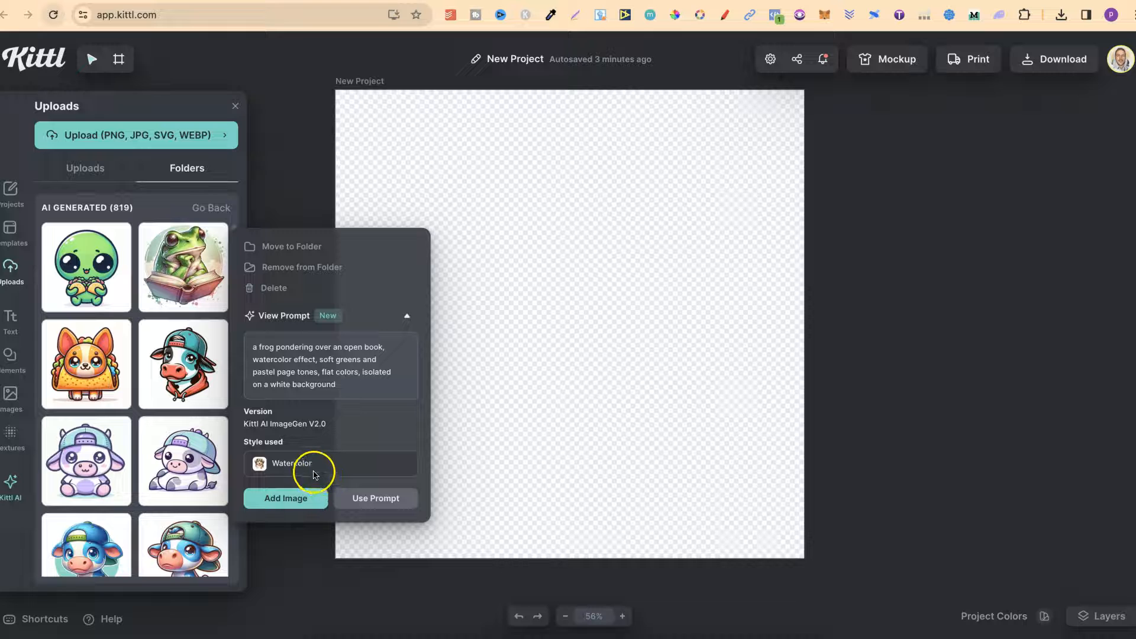
pyautogui.moveTo(326, 442)
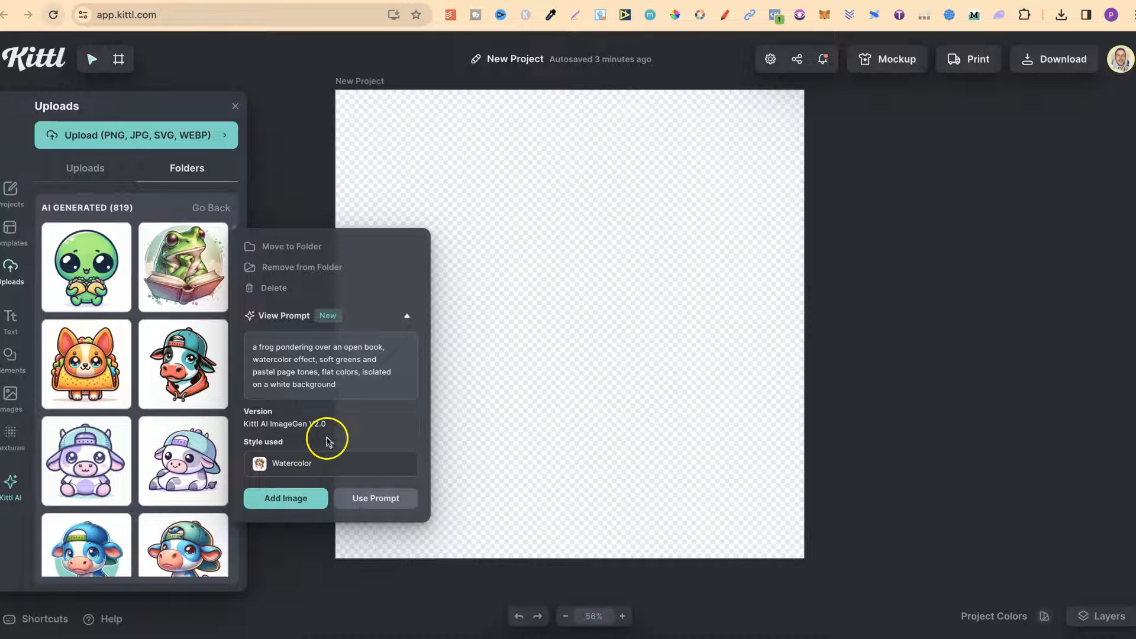
pyautogui.click(375, 497)
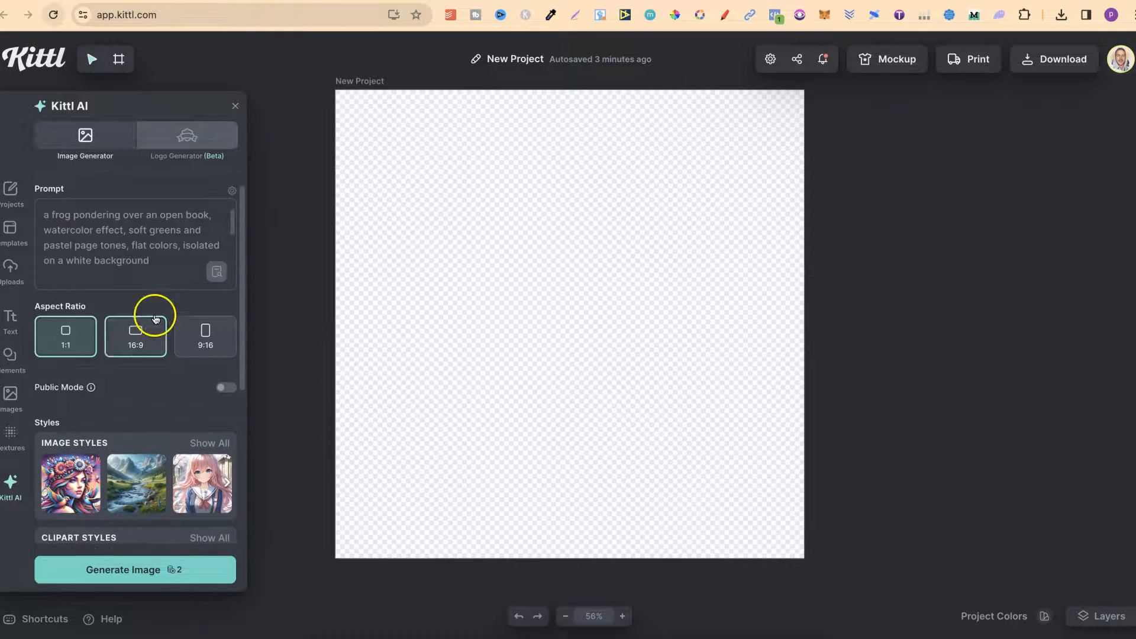
# Choose the 1:1 aspect ratio and the Watercolor clipart style.
pyautogui.tripleClick(134, 239)
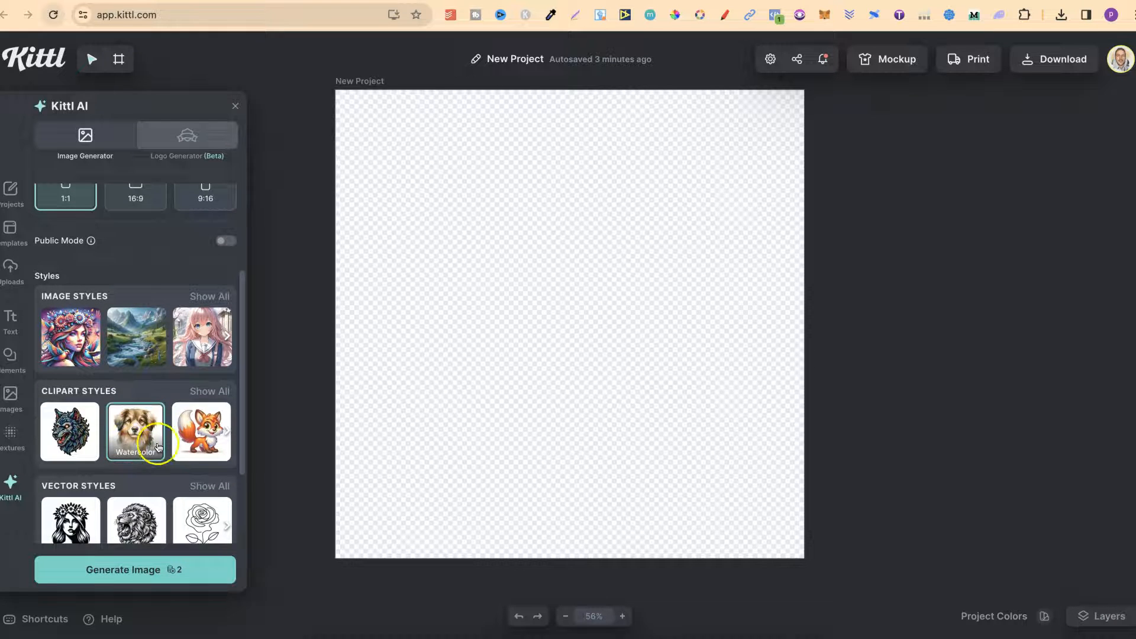
pyautogui.click(134, 569)
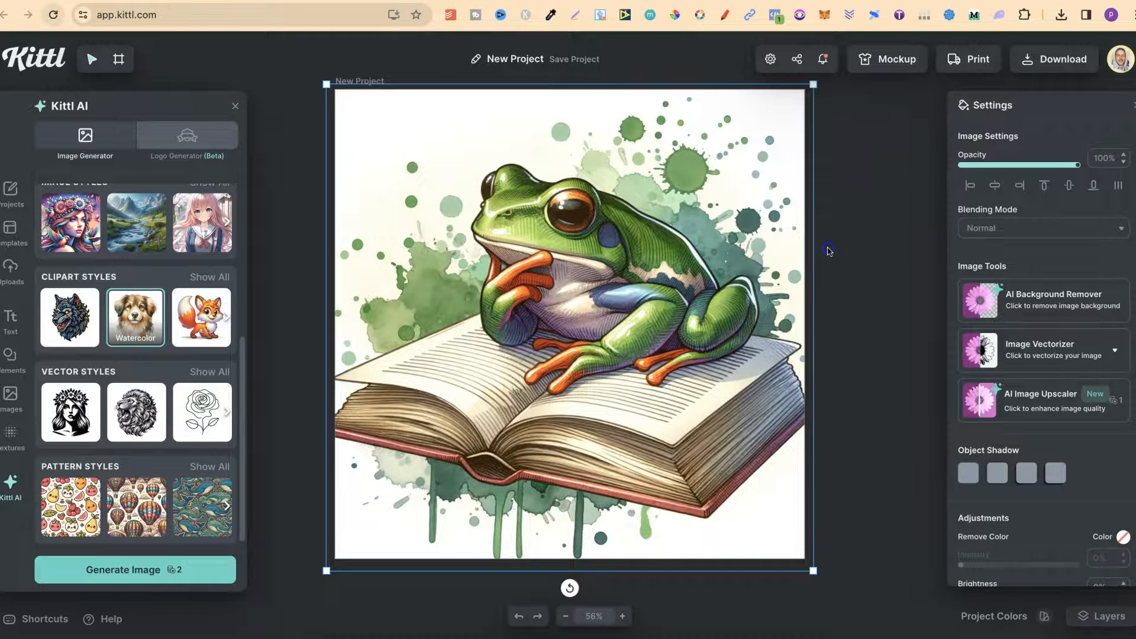
# Deselect the generated watercolor frog image by clicking the empty workspace.
pyautogui.click(828, 251)
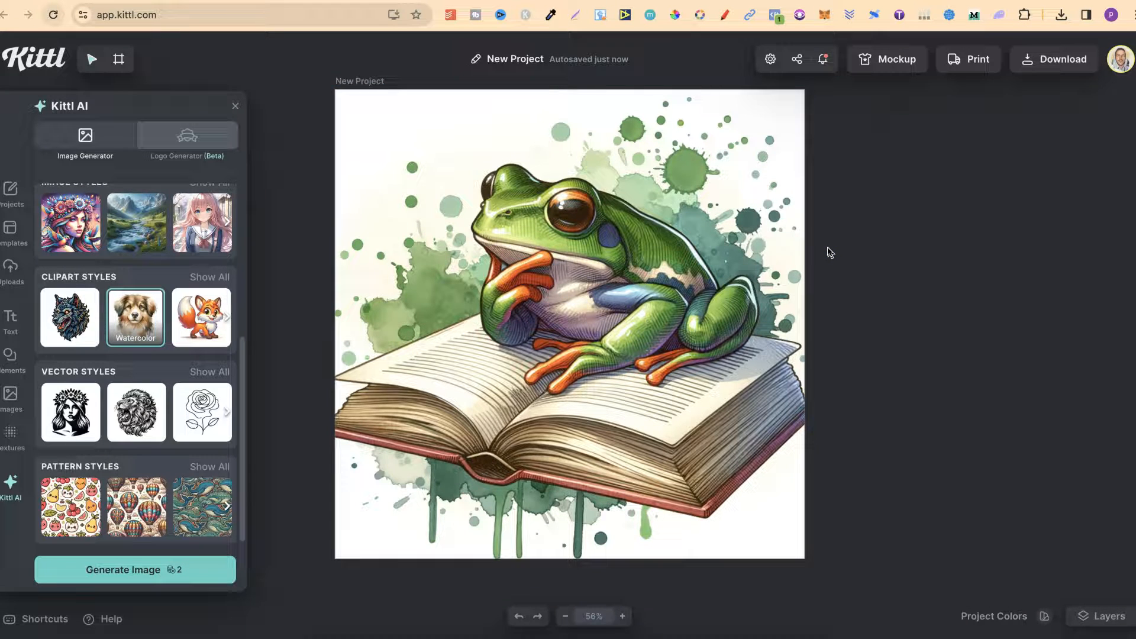